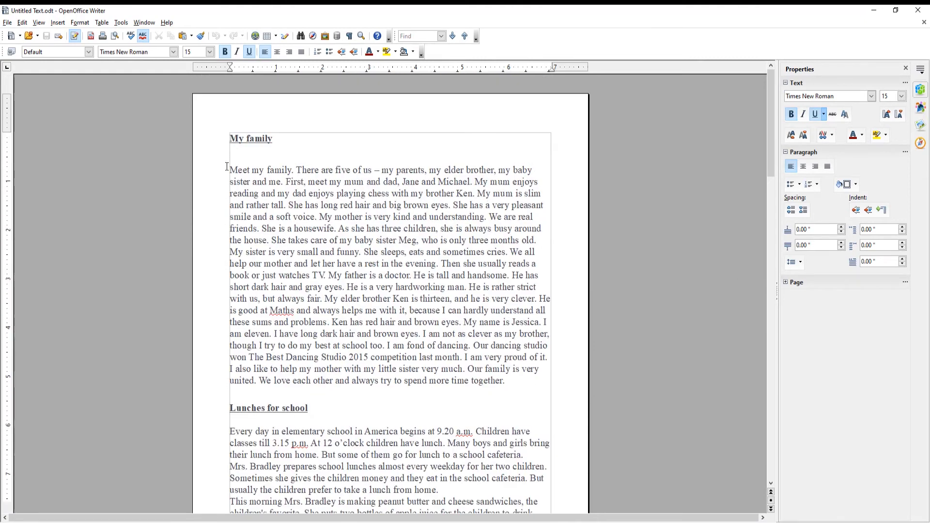
Attach a 'Comment 1' note to the opening sentences of the 'My family' passage.
drag(230, 170, 286, 204)
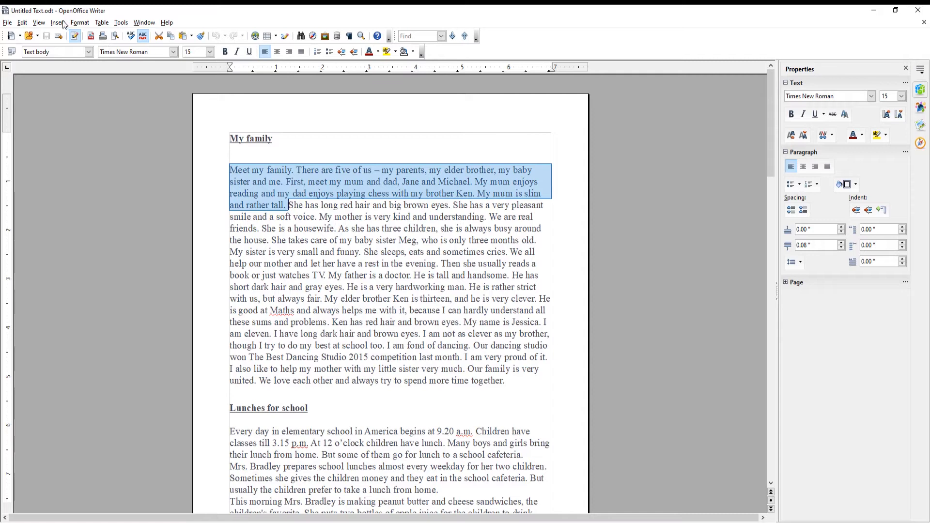
click(57, 22)
text(Comment 1)
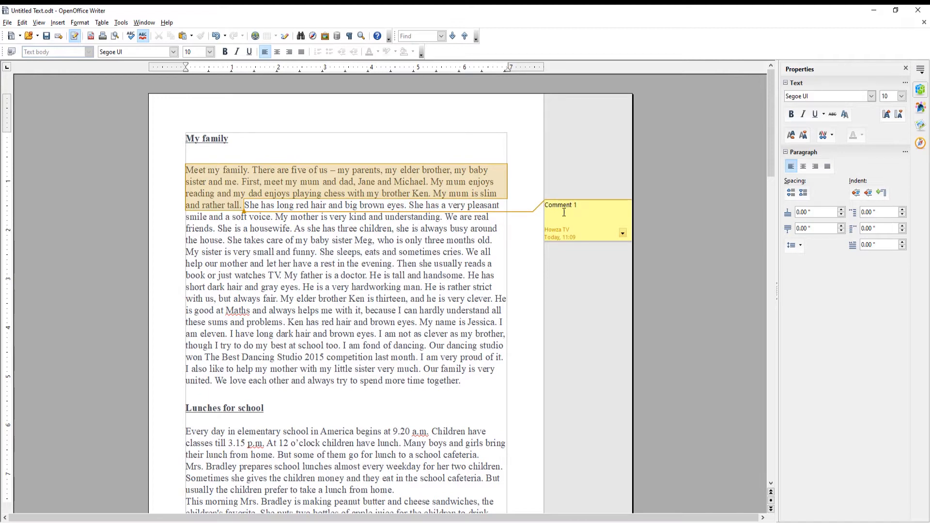
double_click(192, 251)
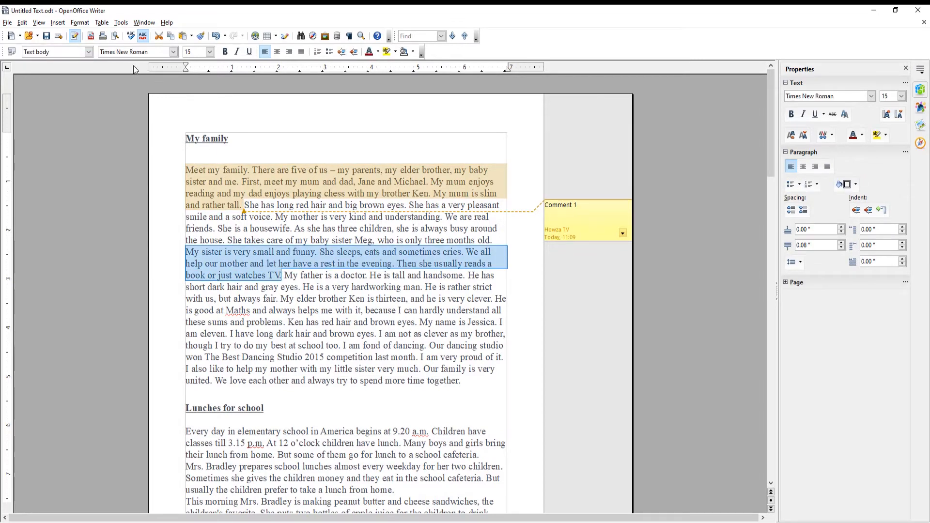
Insert a comment on the little-sister passage for 'Comment 2'.
click(57, 22)
text(Comment 3)
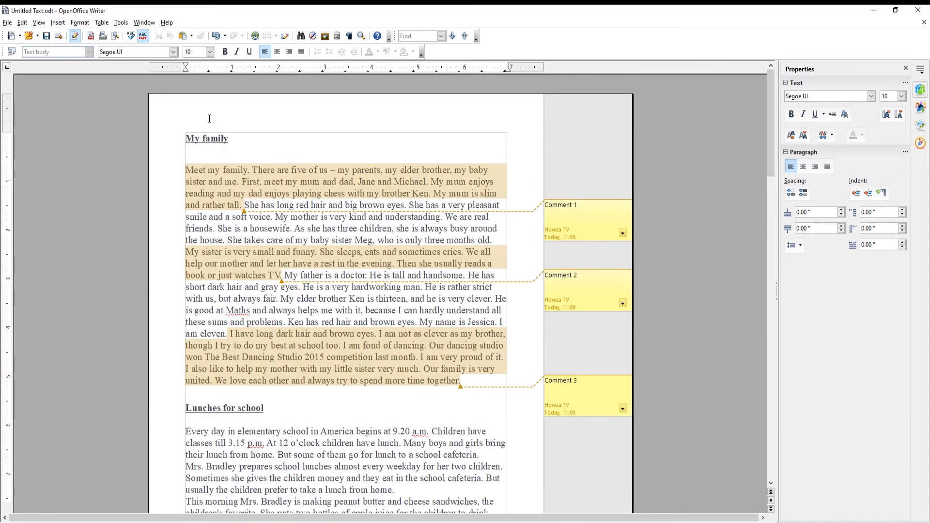
In the Print dialog, set Comments to 'Place at end of document'.
click(7, 21)
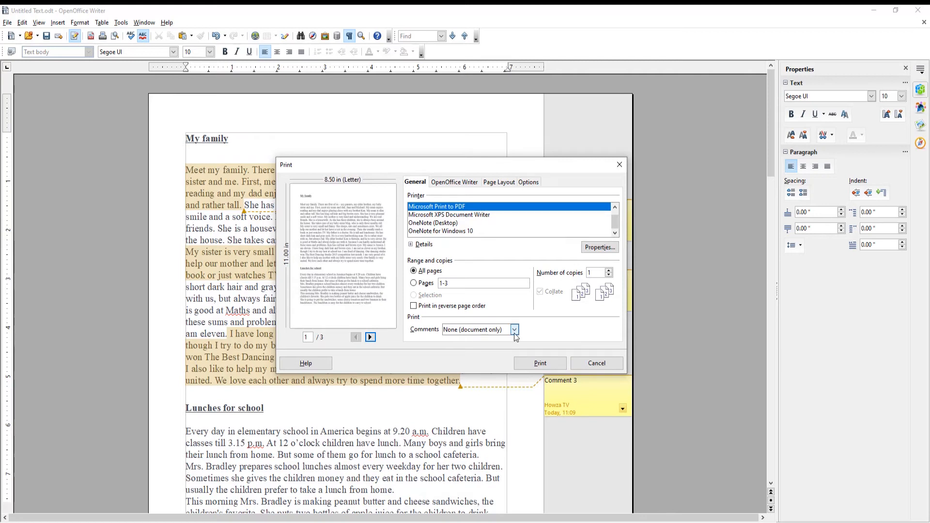
click(513, 330)
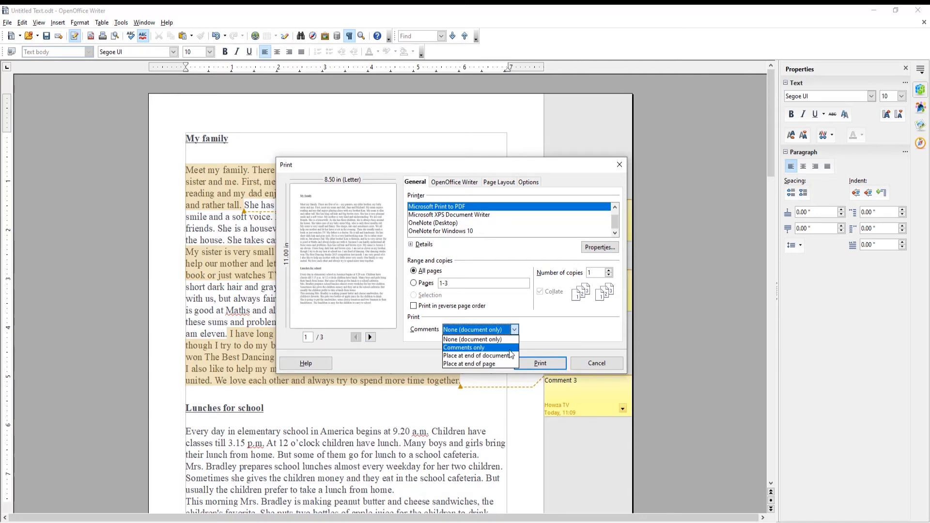
click(473, 339)
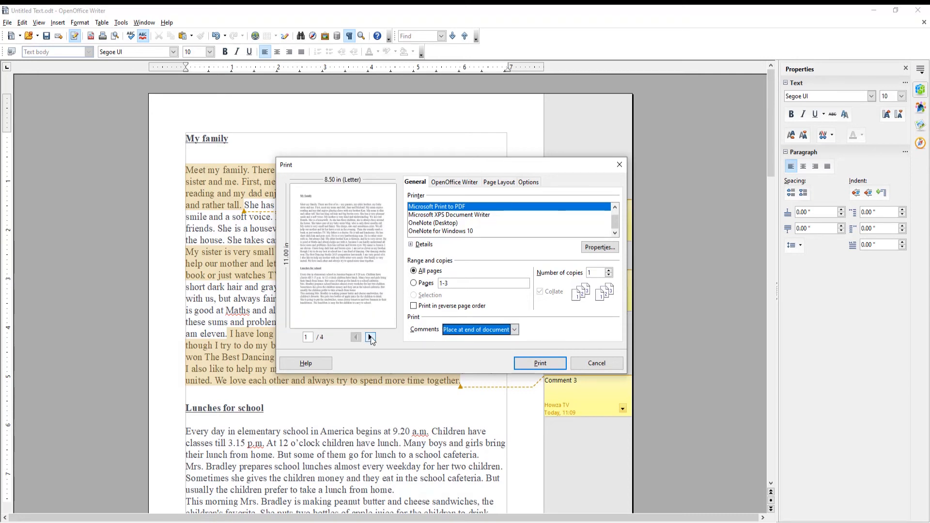
Page through the print preview to the final page listing the comments.
click(370, 337)
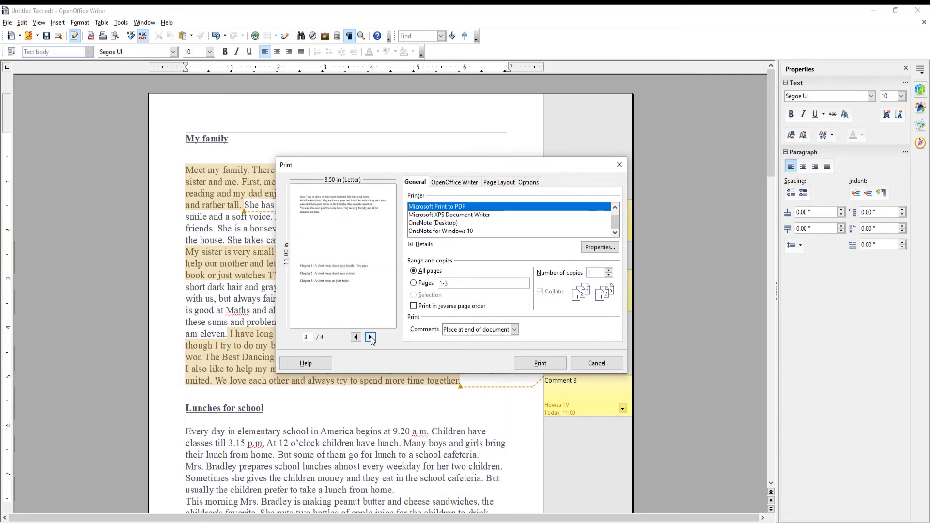
click(369, 337)
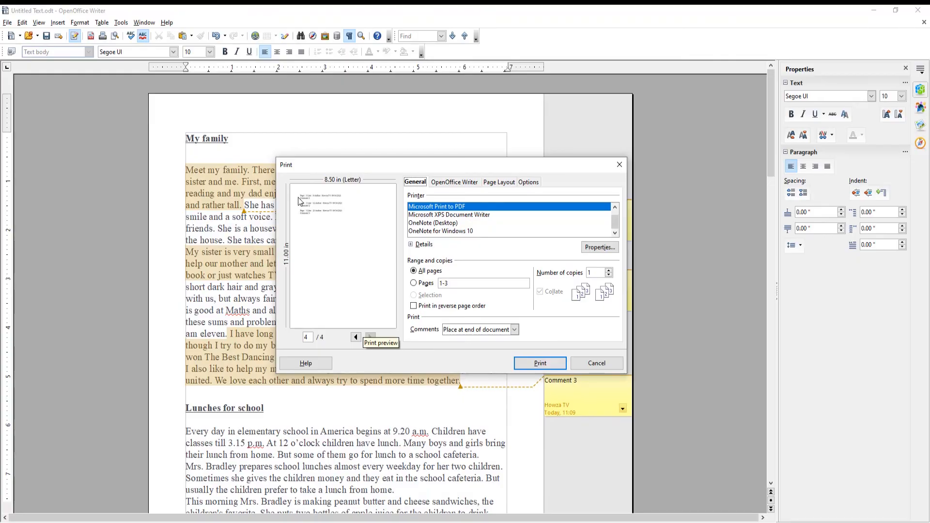